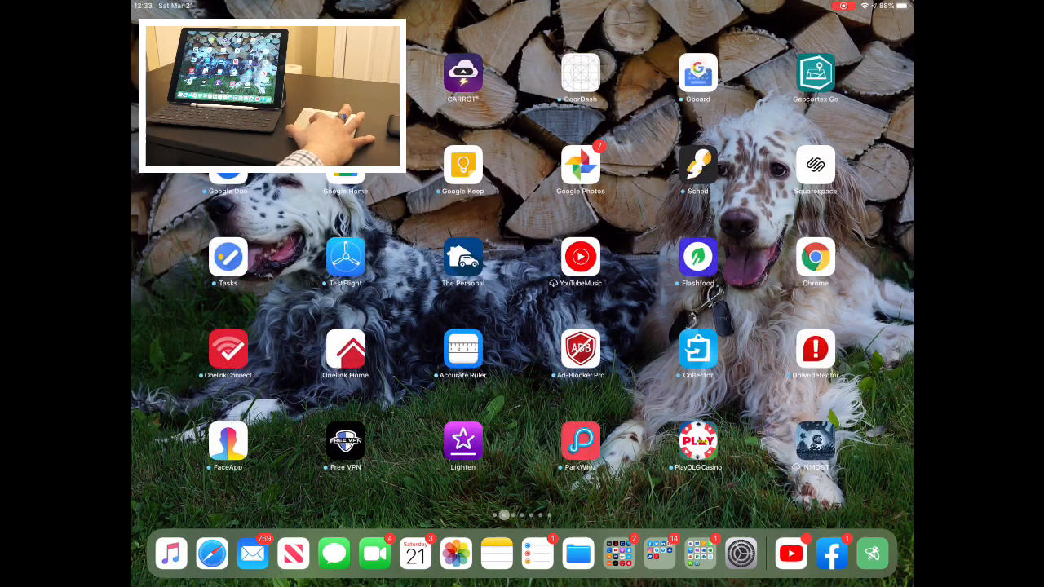
- Swipe left repeatedly to page across several Home Screen app pages
{"action": "scroll", "scroll_direction": "left", "scroll_amount": 3}
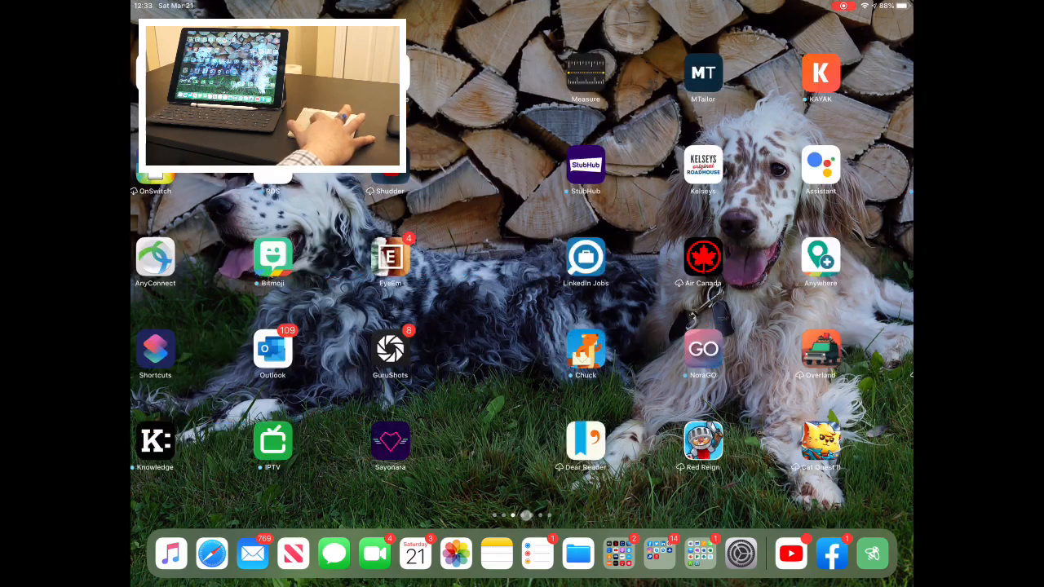
{"action": "scroll", "scroll_direction": "left", "scroll_amount": 3}
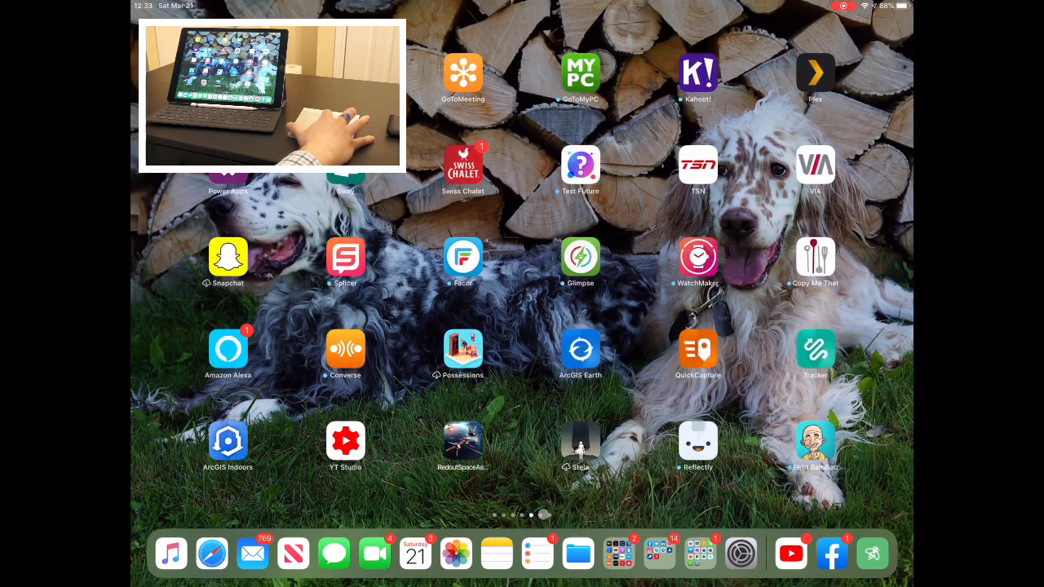
{"action": "scroll", "scroll_direction": "left", "scroll_amount": 3}
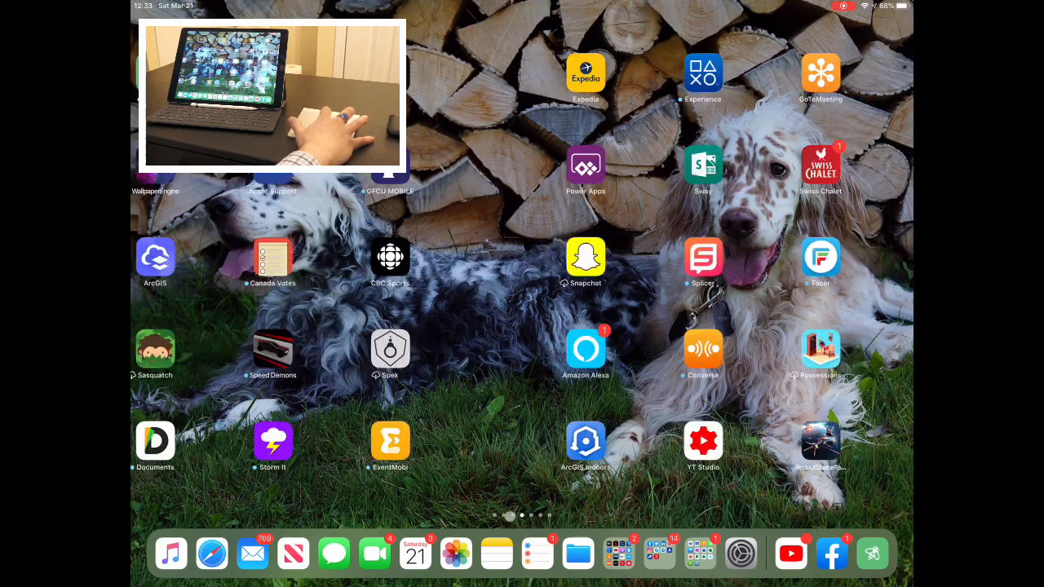
{"action": "scroll", "scroll_direction": "left", "scroll_amount": 3}
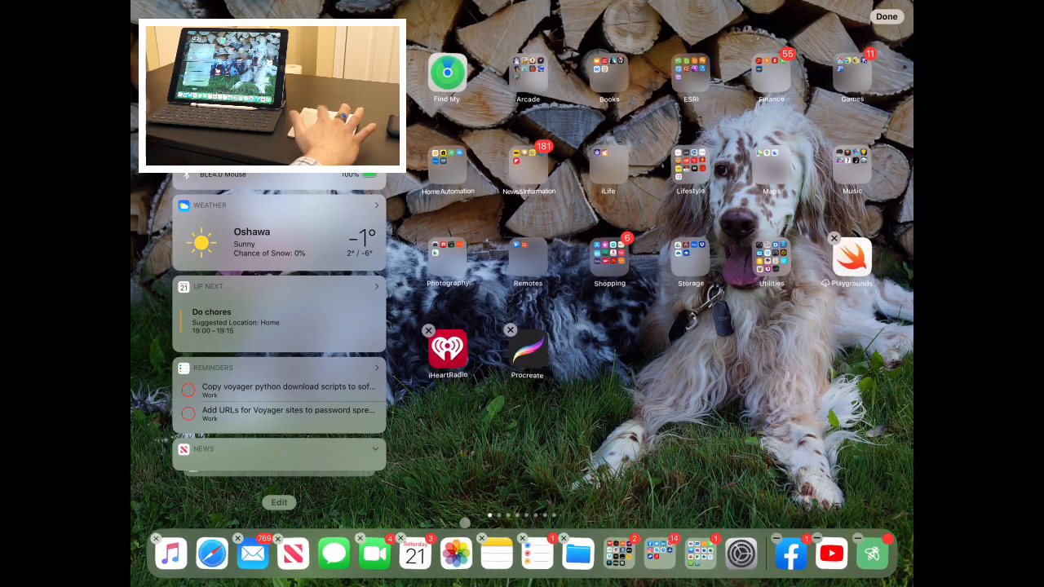
- Leave Home Screen icon-editing mode with Done
{"action": "left_click", "coordinate": [886, 16]}
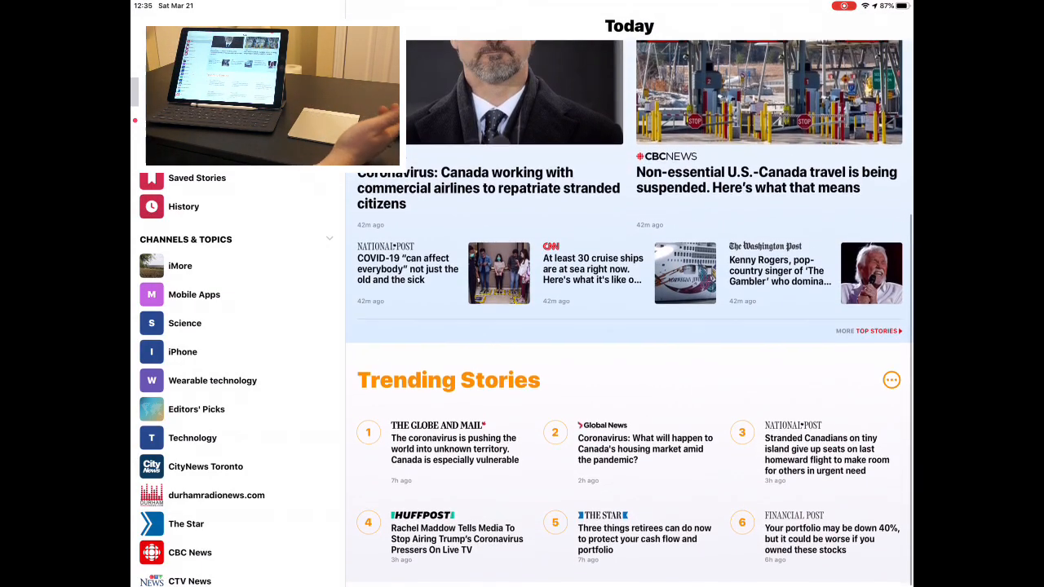
- Select The Star channel in the News sidebar, then return to the Home Screen
{"action": "scroll", "scroll_direction": "up", "scroll_amount": 3}
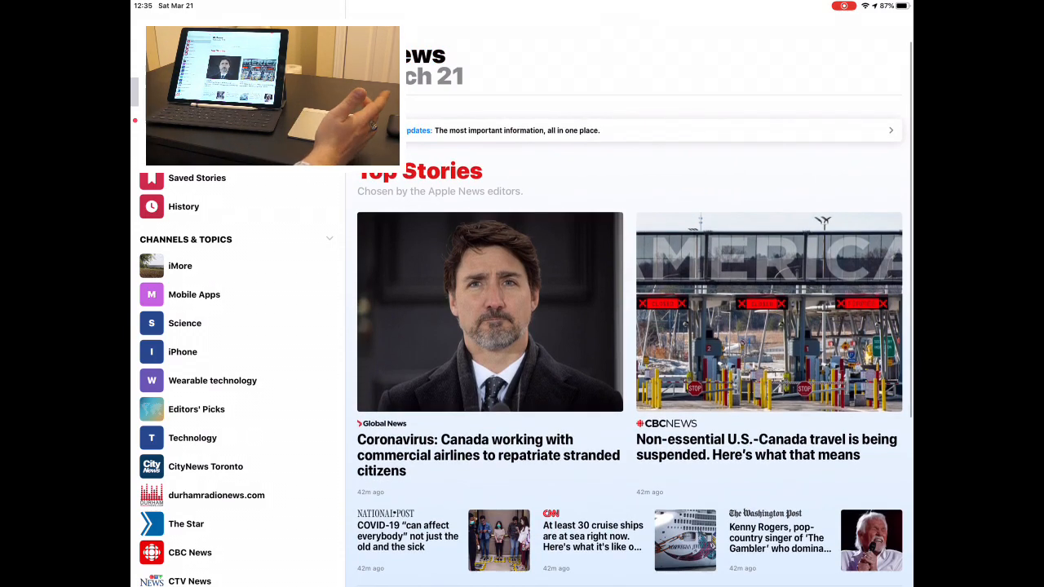
{"action": "left_click", "coordinate": [186, 524]}
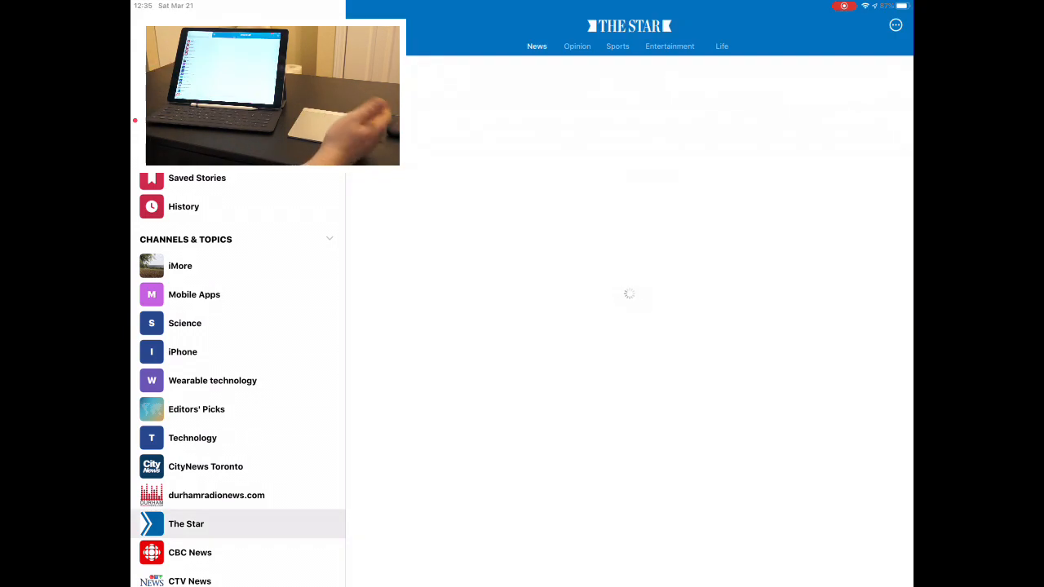
{"action": "left_click", "coordinate": [186, 523]}
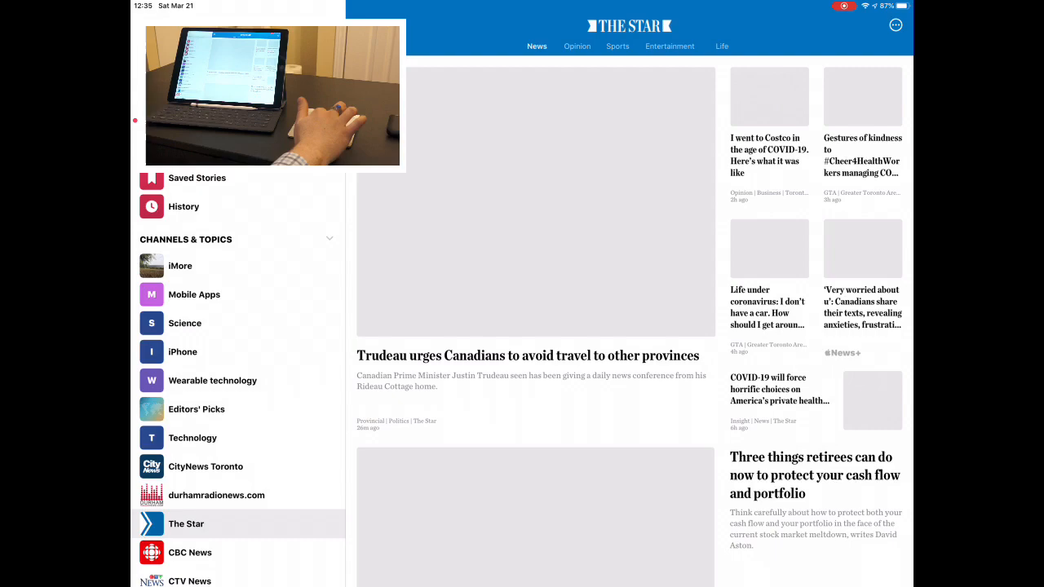
{"action": "key", "text": "home"}
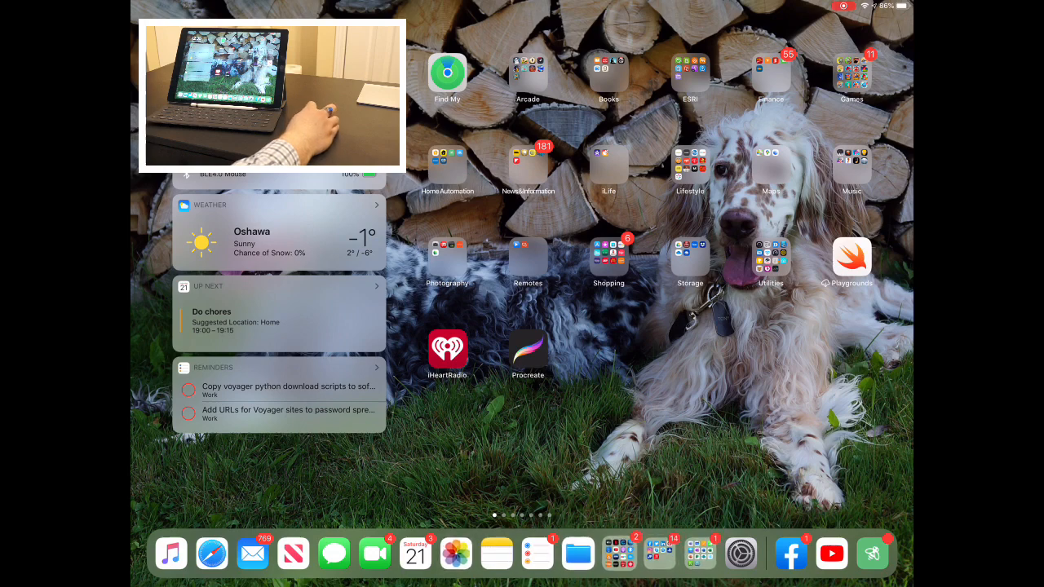
- Launch Settings and select Bluetooth to list the paired mouse and trackpad
{"action": "left_click", "coordinate": [741, 555]}
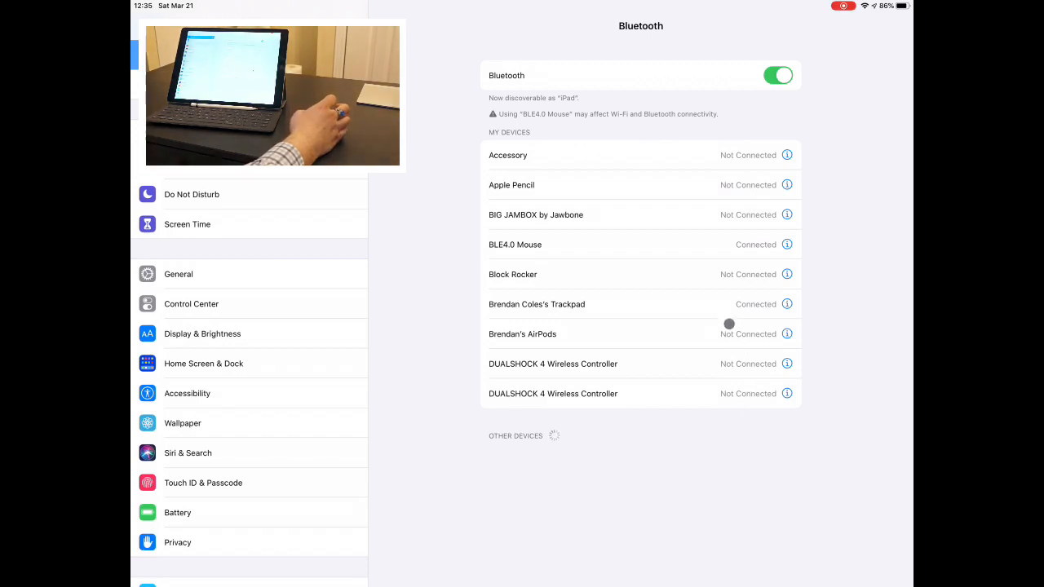
{"action": "mouse_move", "coordinate": [522, 123]}
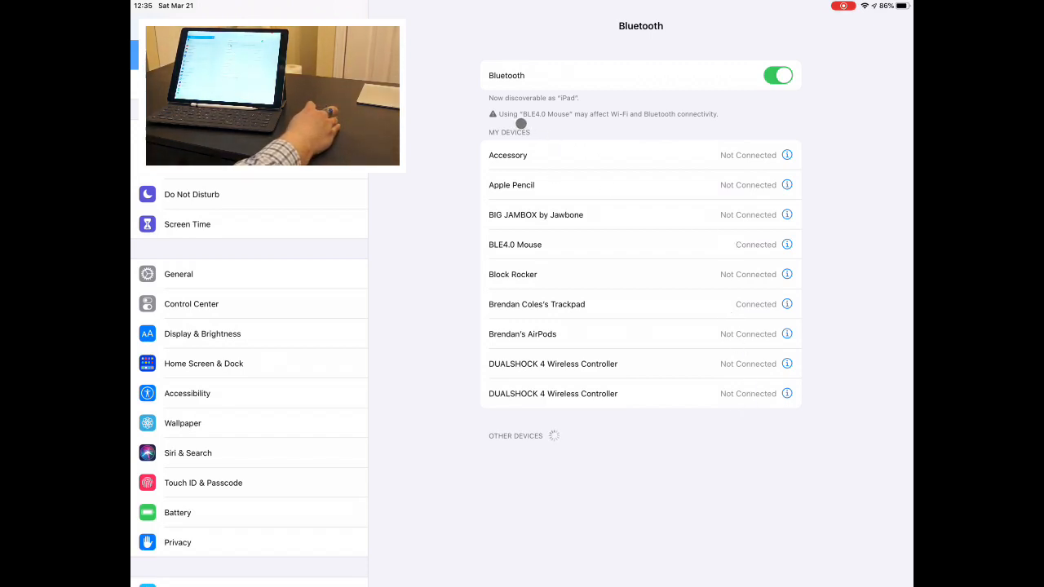
{"action": "mouse_move", "coordinate": [617, 120]}
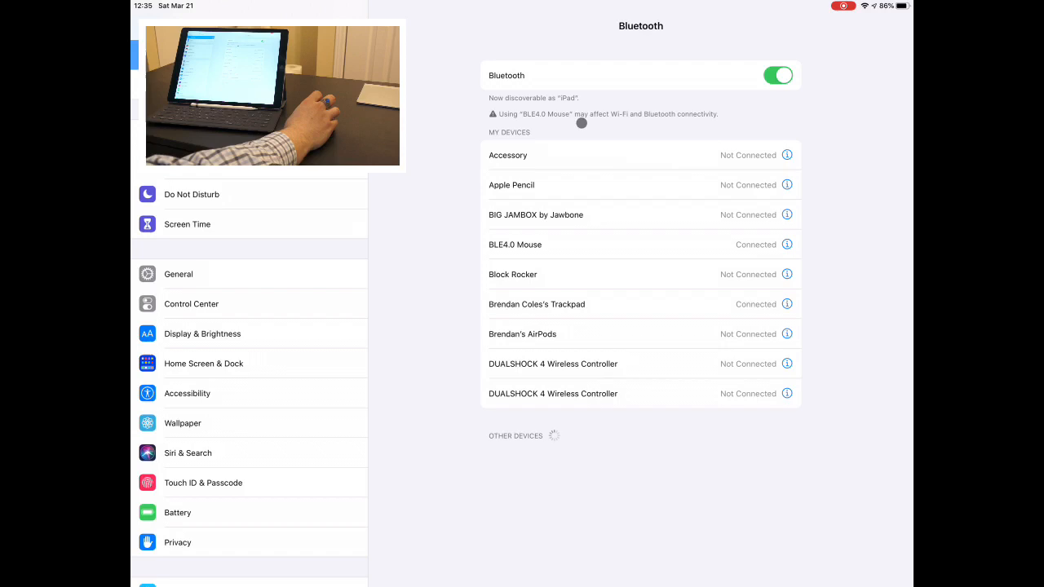
{"action": "mouse_move", "coordinate": [179, 385]}
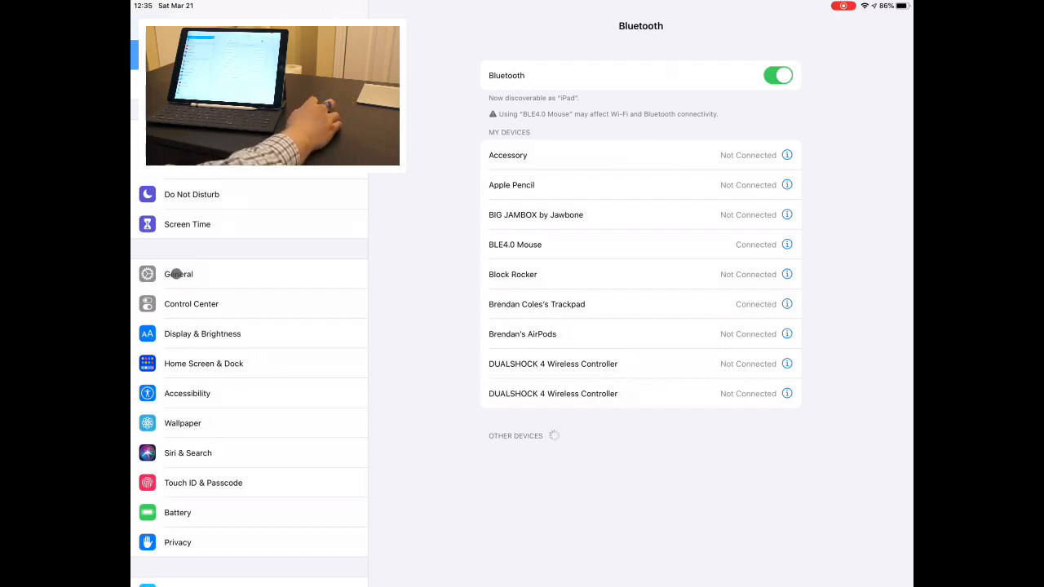
{"action": "left_click", "coordinate": [179, 274]}
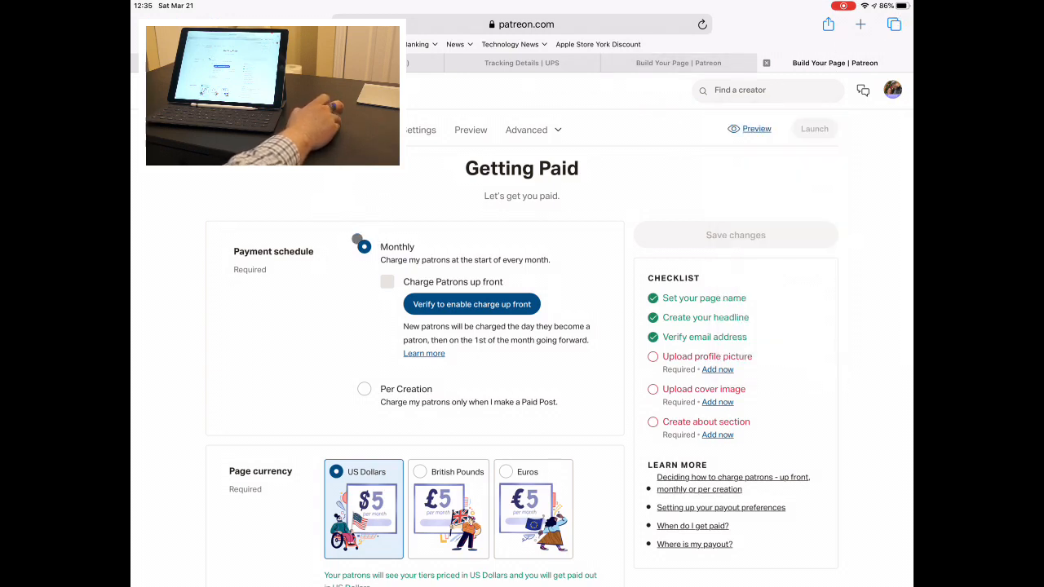
- Choose the Monthly payment schedule on the Patreon Getting Paid page
{"action": "left_click", "coordinate": [366, 247]}
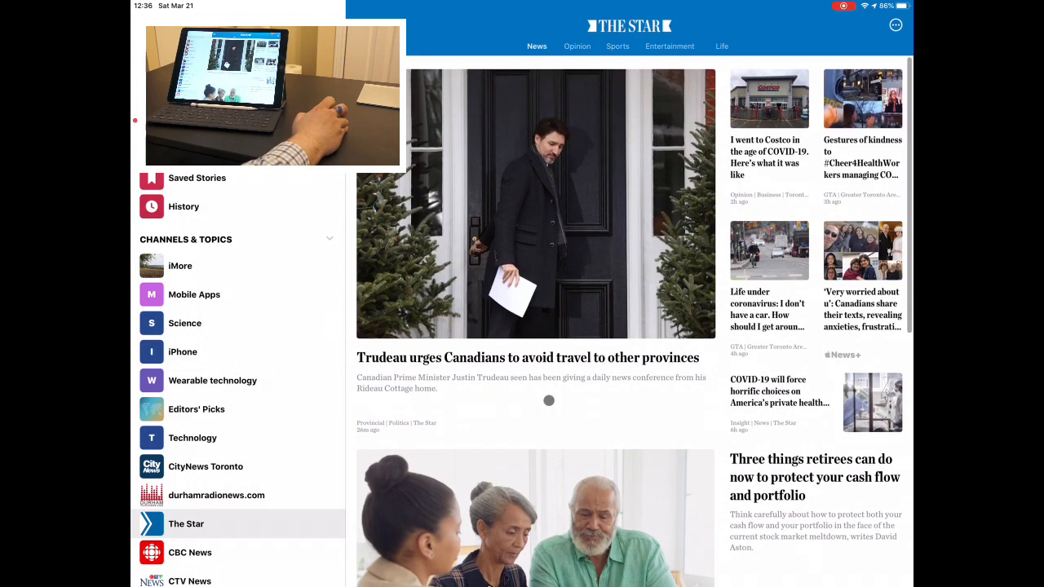
- Scroll down through The Star feed to older stories, then back up slightly
{"action": "scroll", "scroll_direction": "down", "scroll_amount": 3}
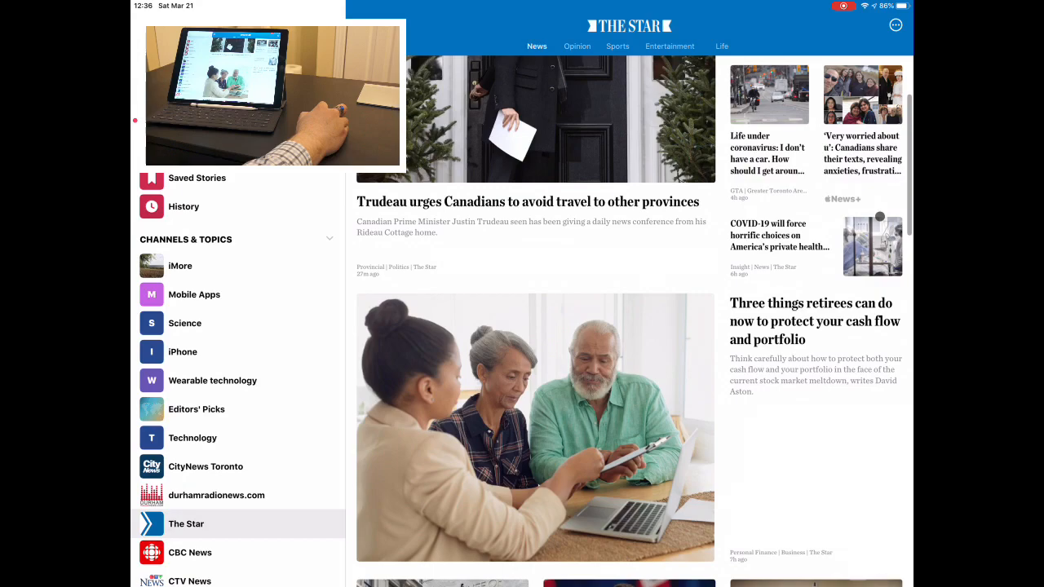
{"action": "scroll", "scroll_direction": "down", "scroll_amount": 3}
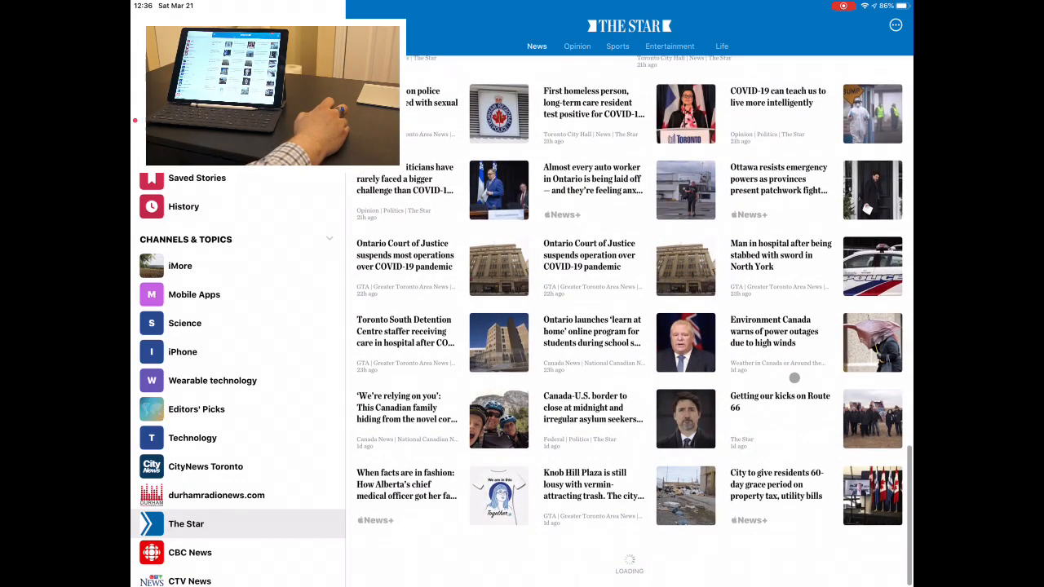
{"action": "scroll", "scroll_direction": "down", "scroll_amount": 3}
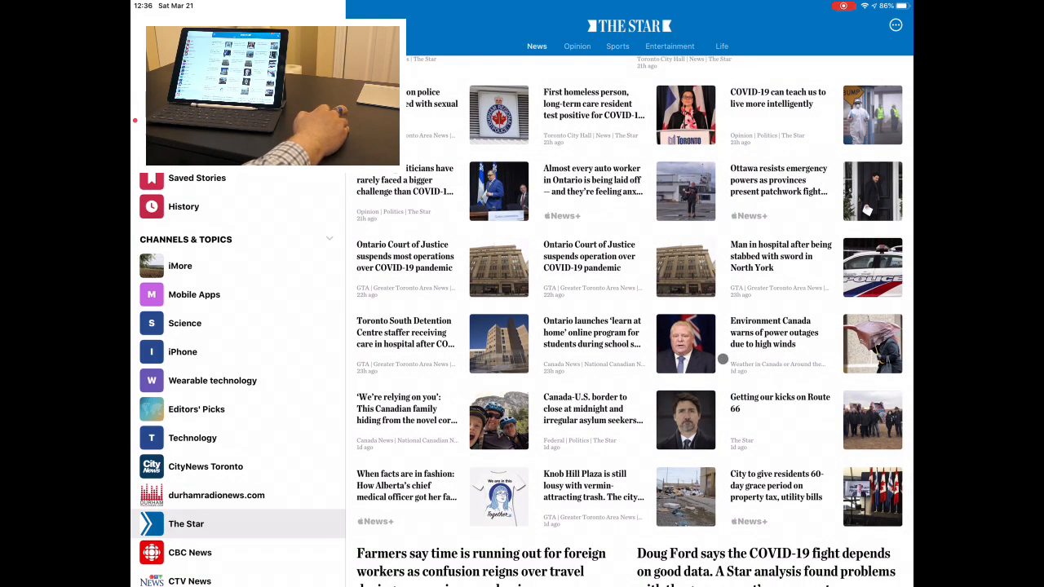
{"action": "scroll", "scroll_direction": "down", "scroll_amount": 3}
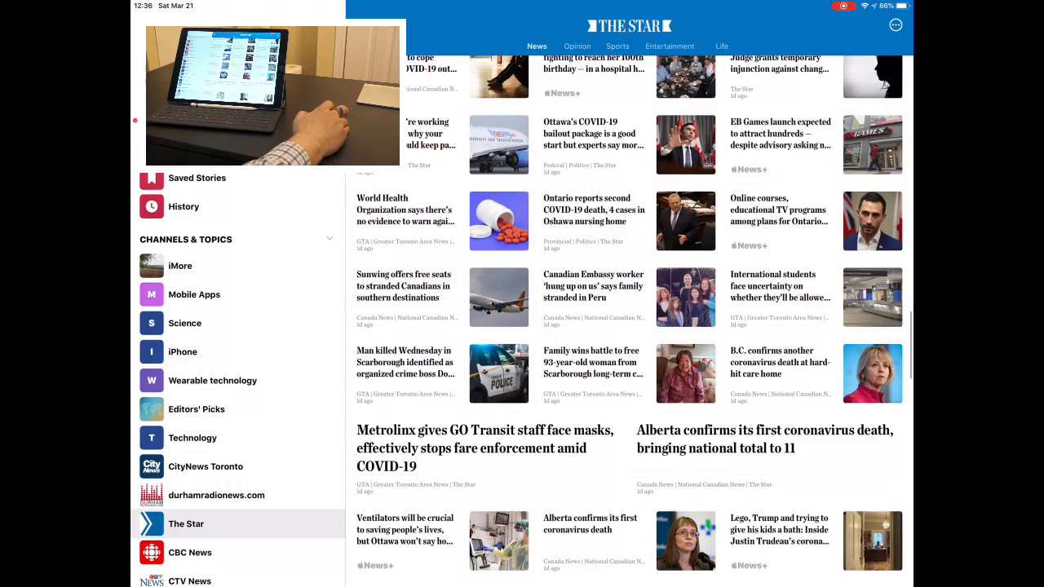
{"action": "scroll", "scroll_direction": "up", "scroll_amount": 3}
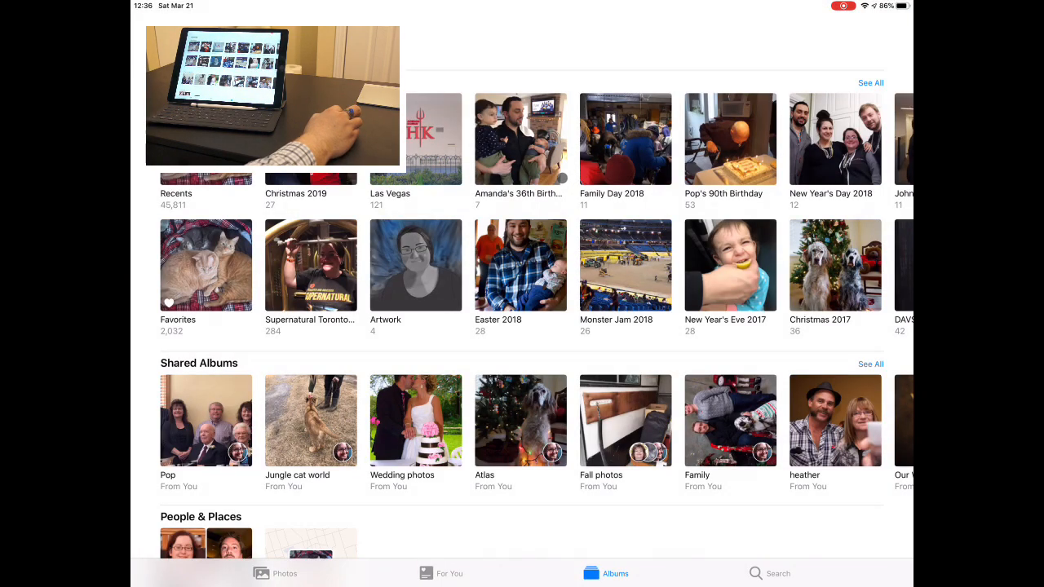
- Scroll the My Albums row to reveal Fan Expo 2014 and Newfoundland 2015
{"action": "scroll", "scroll_direction": "up", "scroll_amount": 3}
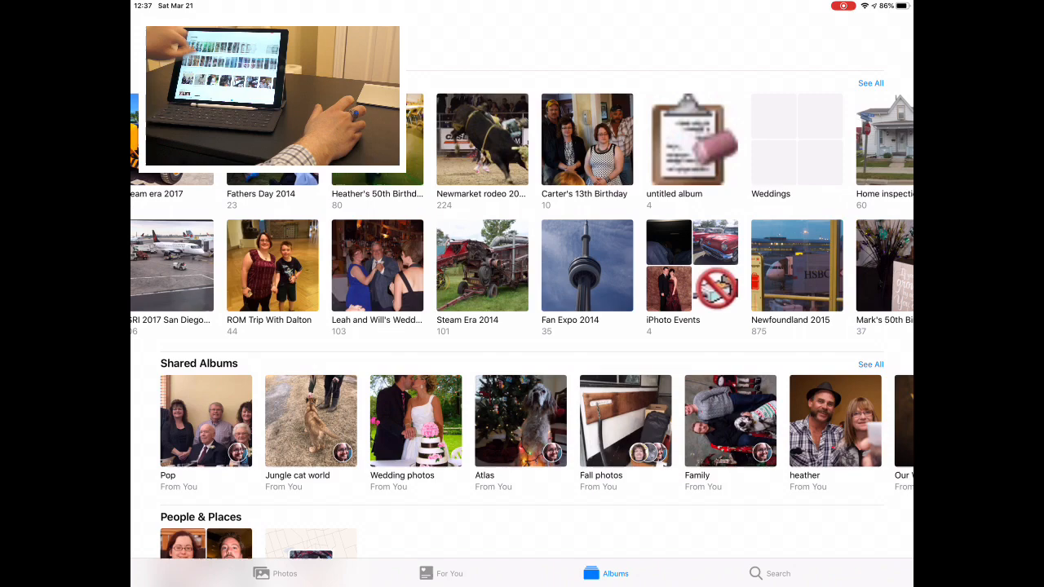
{"action": "scroll", "scroll_direction": "right", "scroll_amount": 3}
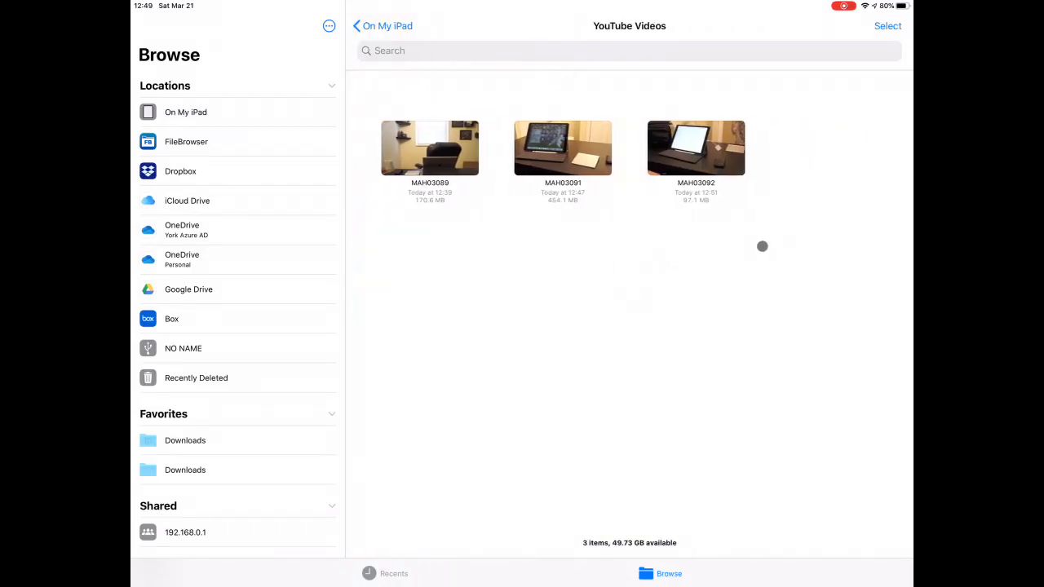
- Right-click the third video in YouTube Videos to show its context menu
{"action": "right_click", "coordinate": [694, 147]}
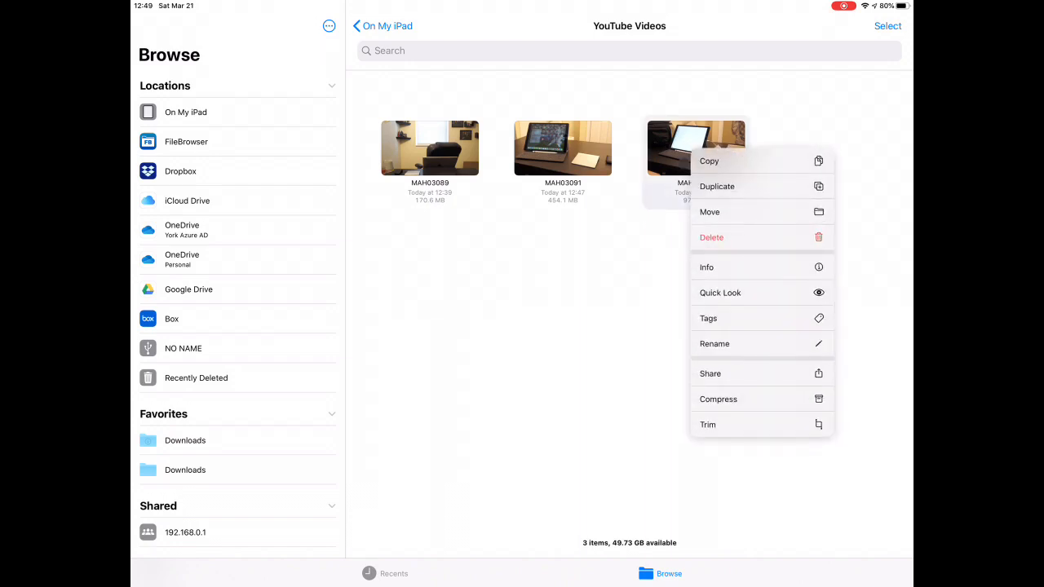